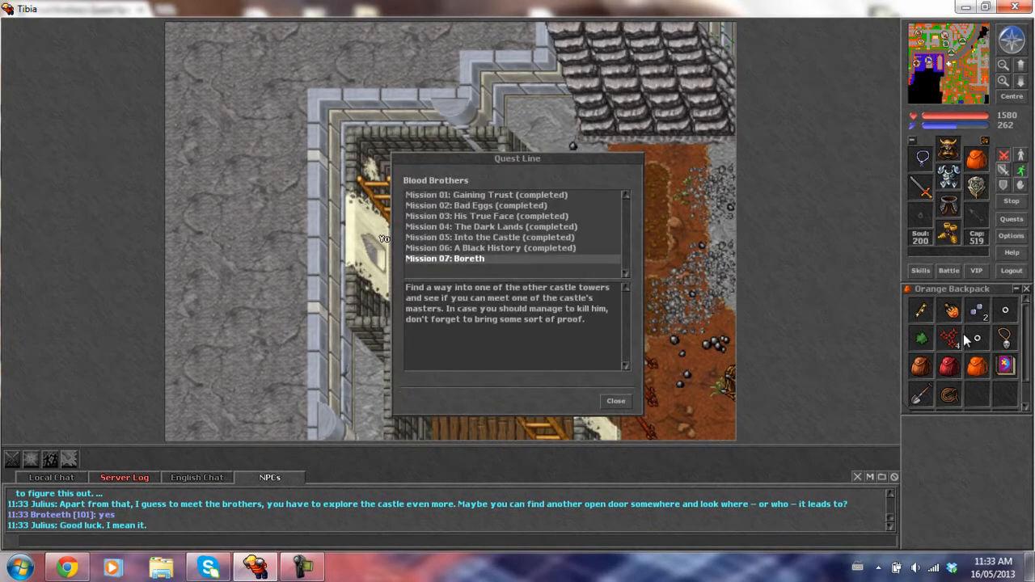
- Review the Blood Brothers quest line's Mission 07: Boreth objective in the Quest Log
click(615, 400)
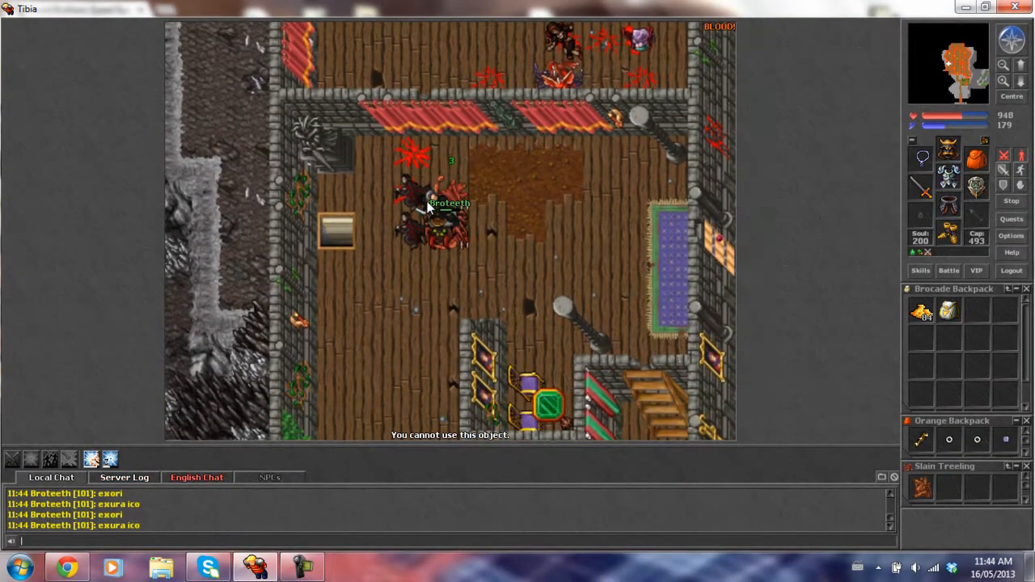
click(125, 477)
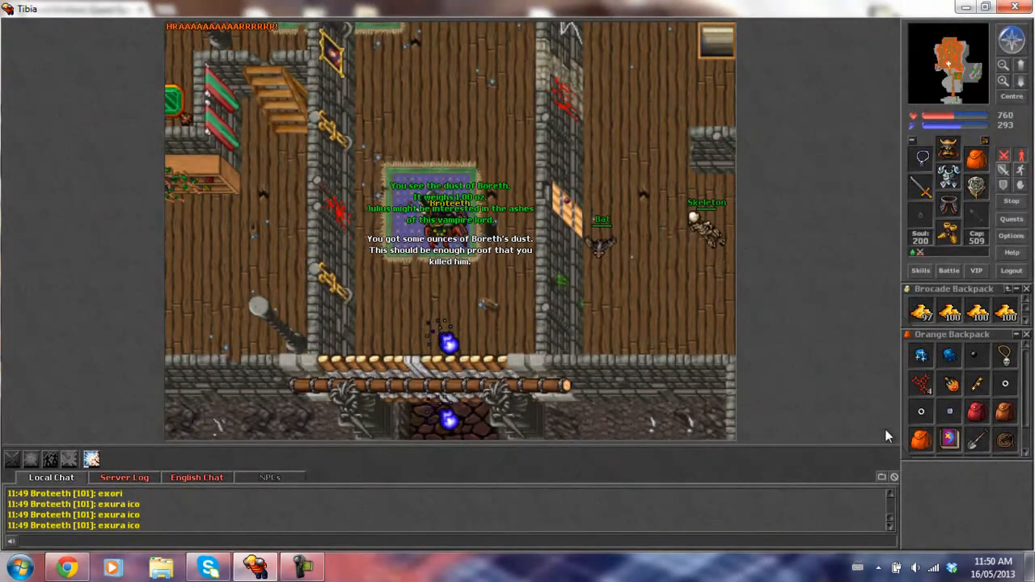
- Switch the chat console to the English Chat channel and type 'utut'
click(196, 477)
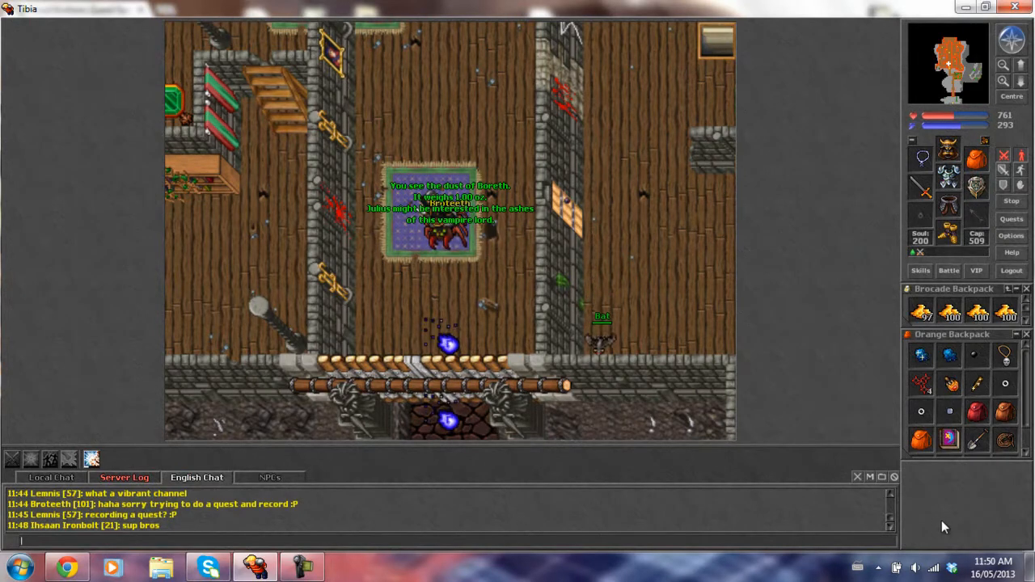
text(utut)
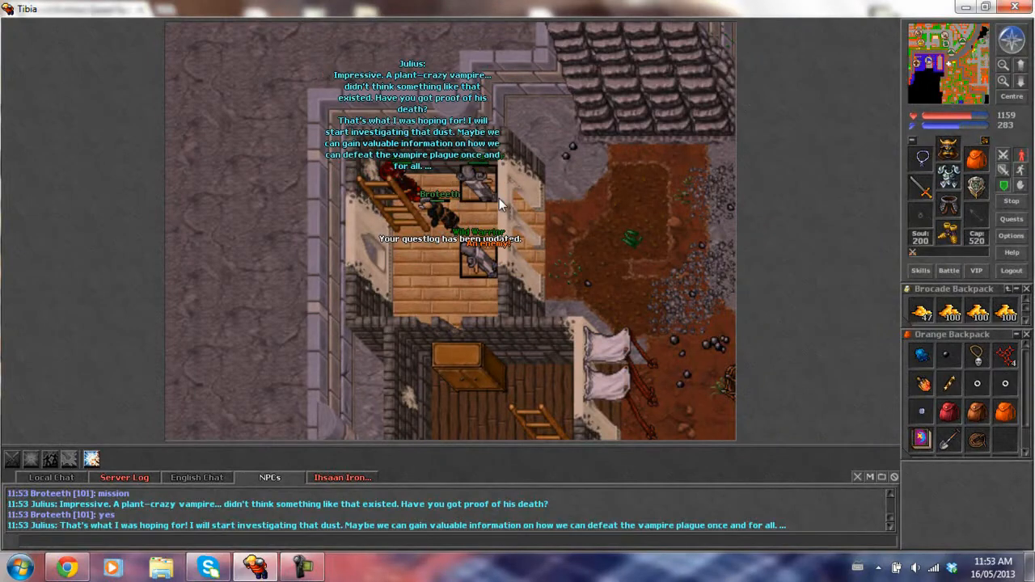
- Type 'exori', send a reply in the private chat, and open the Quest Log
text(exori)
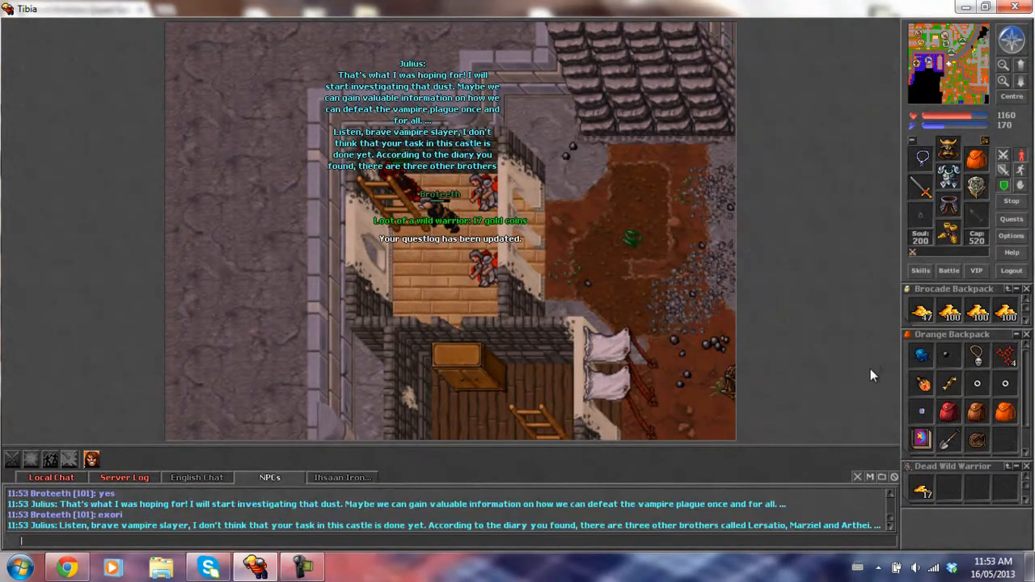
click(341, 477)
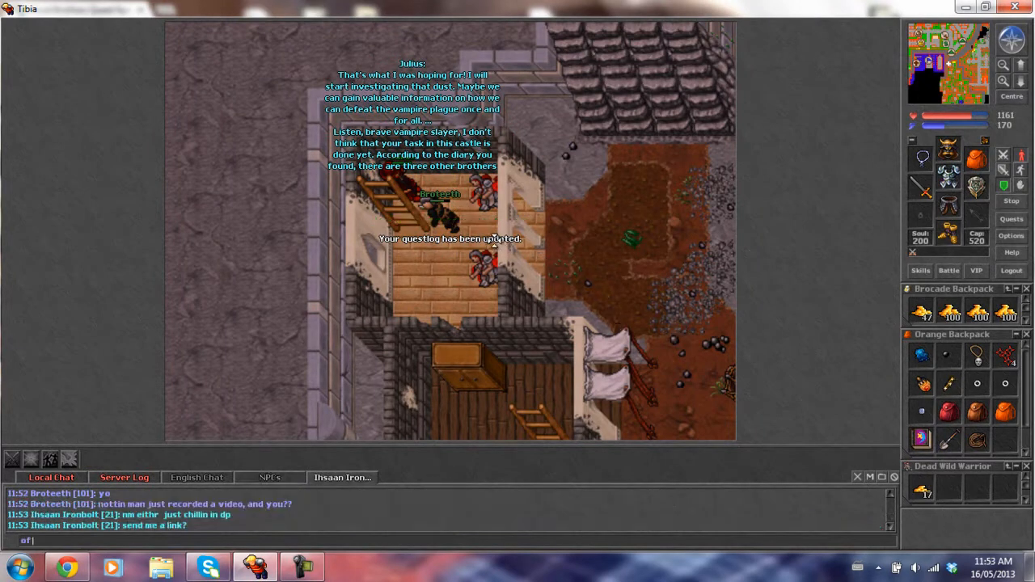
key(Return)
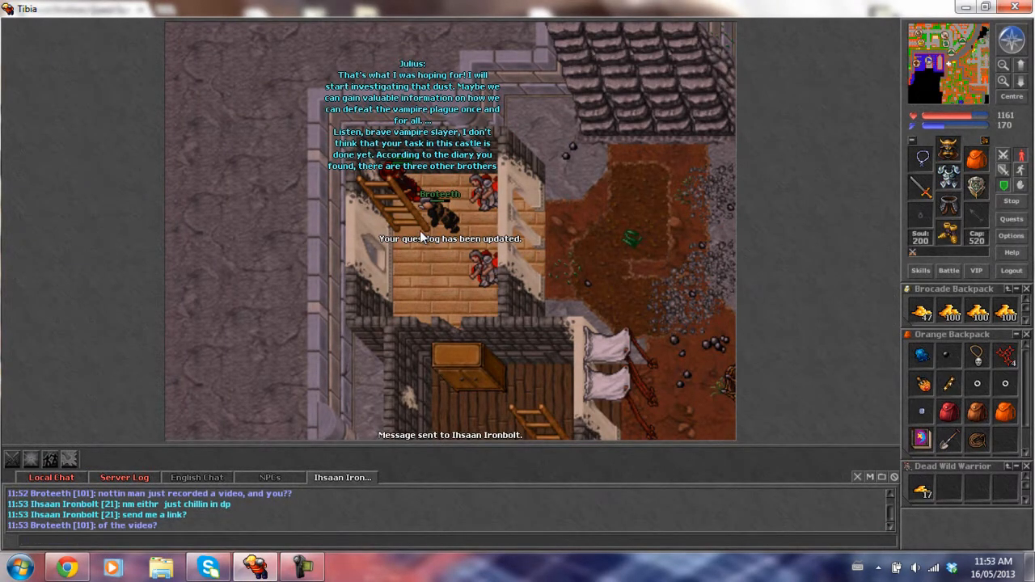
click(1010, 219)
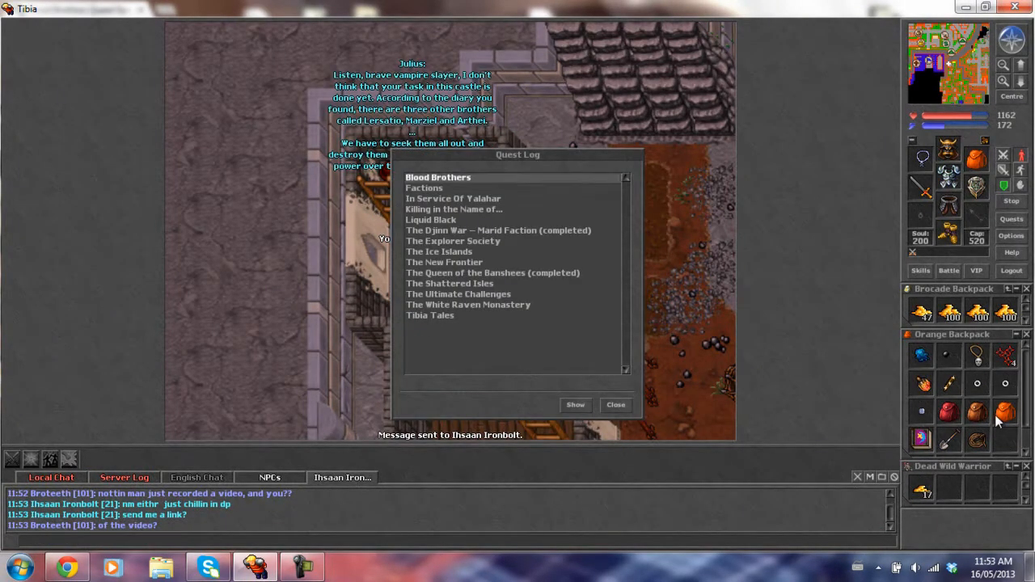